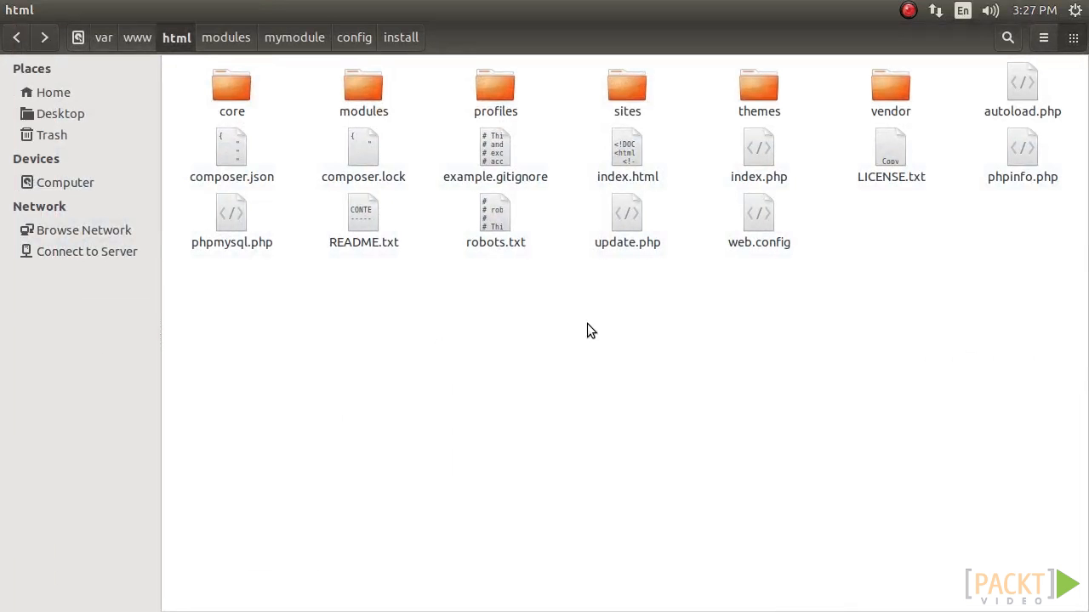
mouse_move(596, 315)
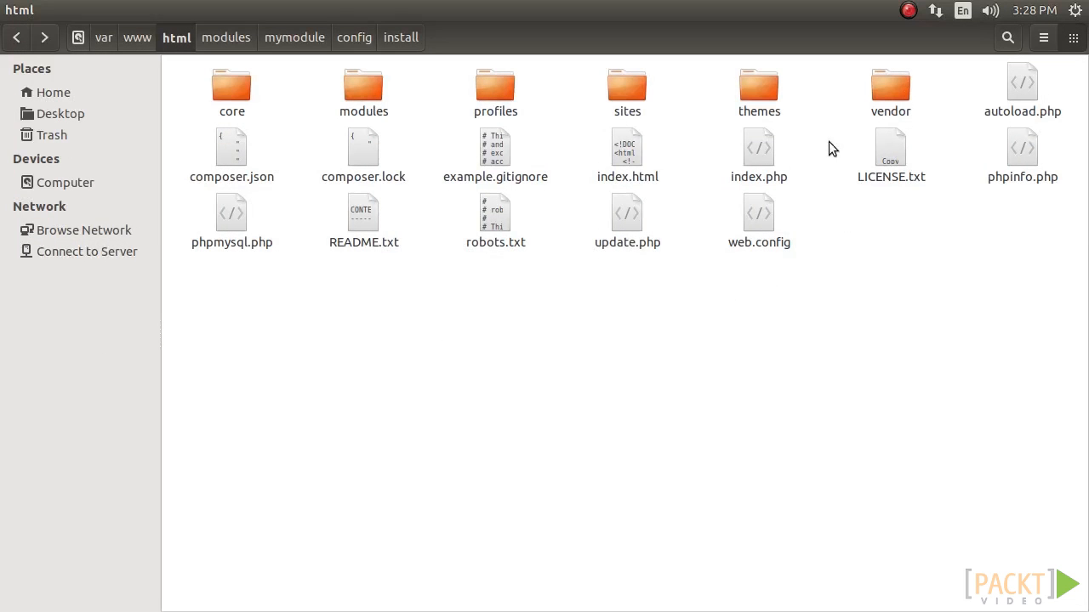
mouse_move(758, 88)
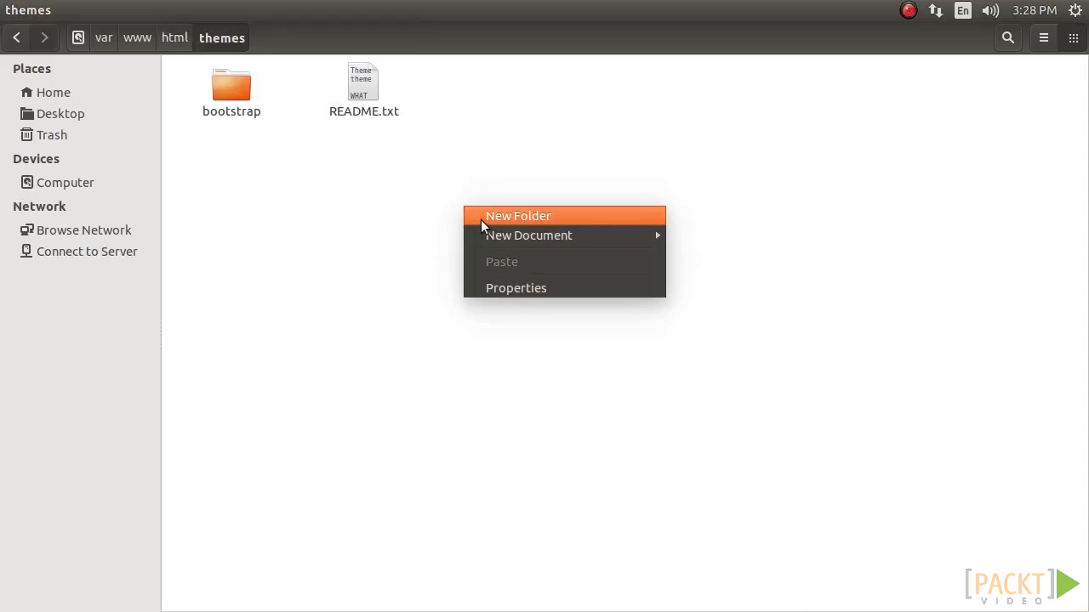
Create a mytheme folder under themes with an empty mytheme.info.yml, opened in gedit
left_click(517, 215)
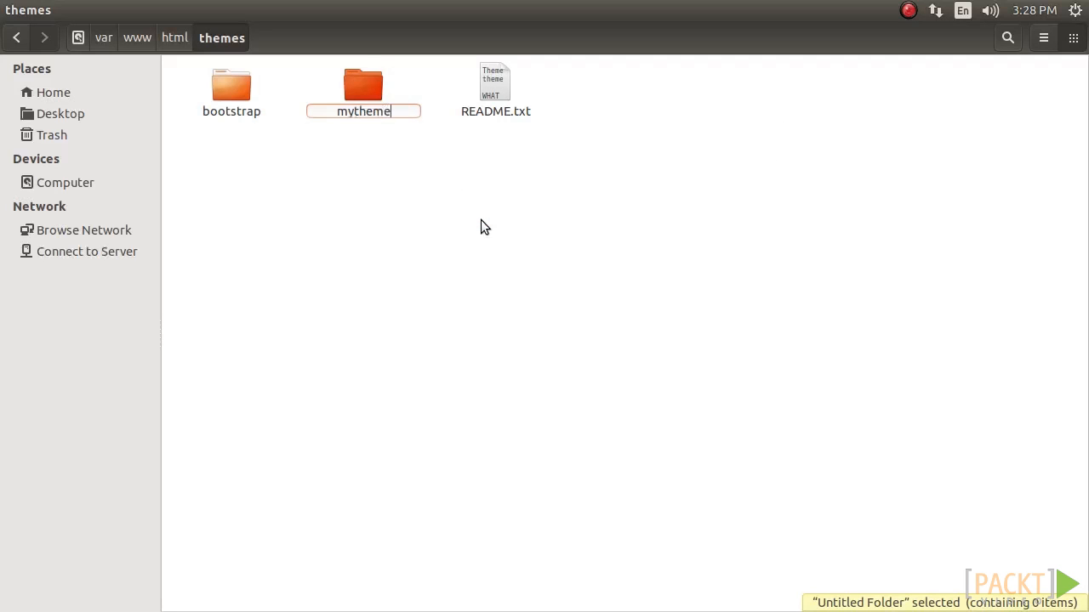
double_click(365, 85)
type("mytheme")
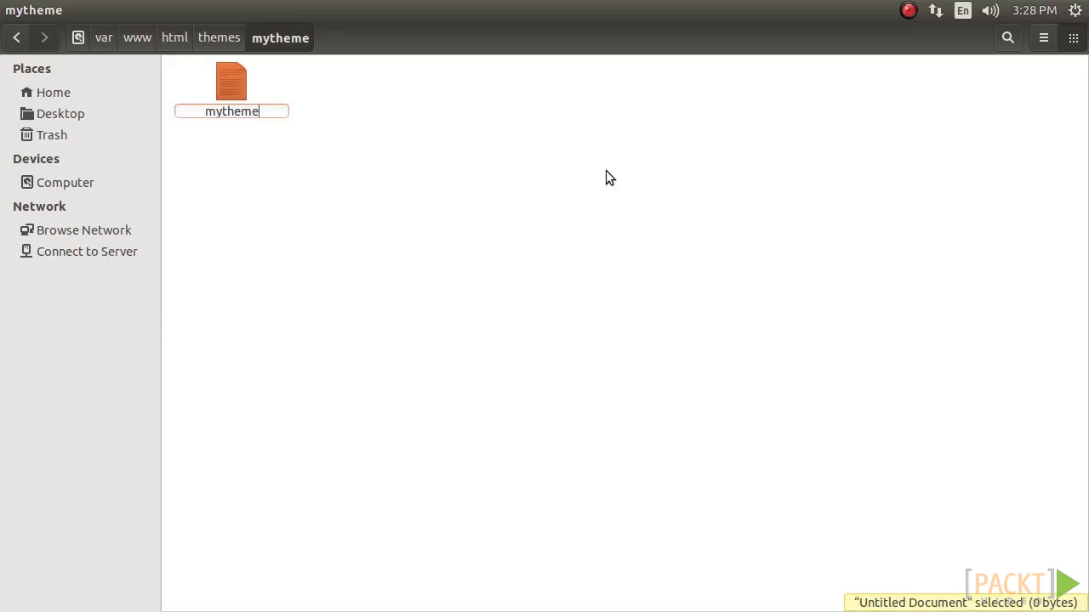
right_click(231, 82)
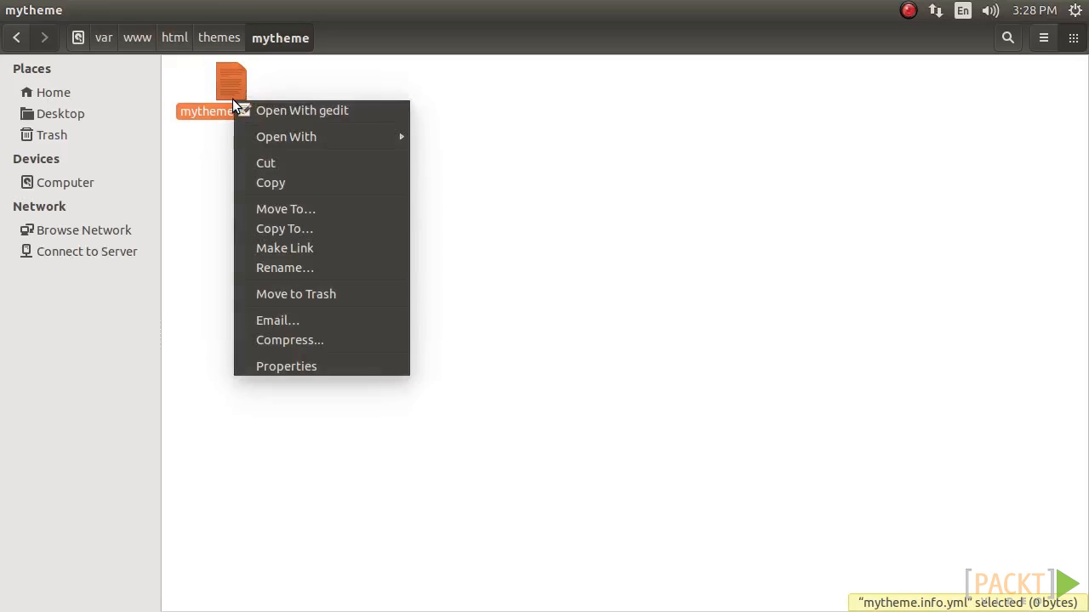
left_click(303, 109)
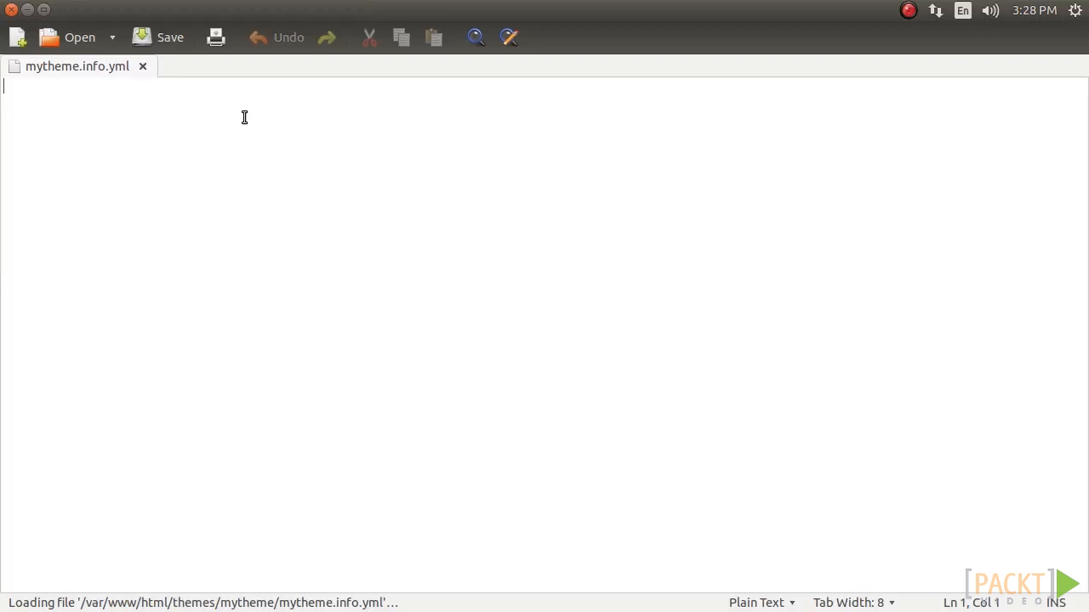
Declare name My Theme, description 'My custom theme', type theme and core 8.x
type("name: My")
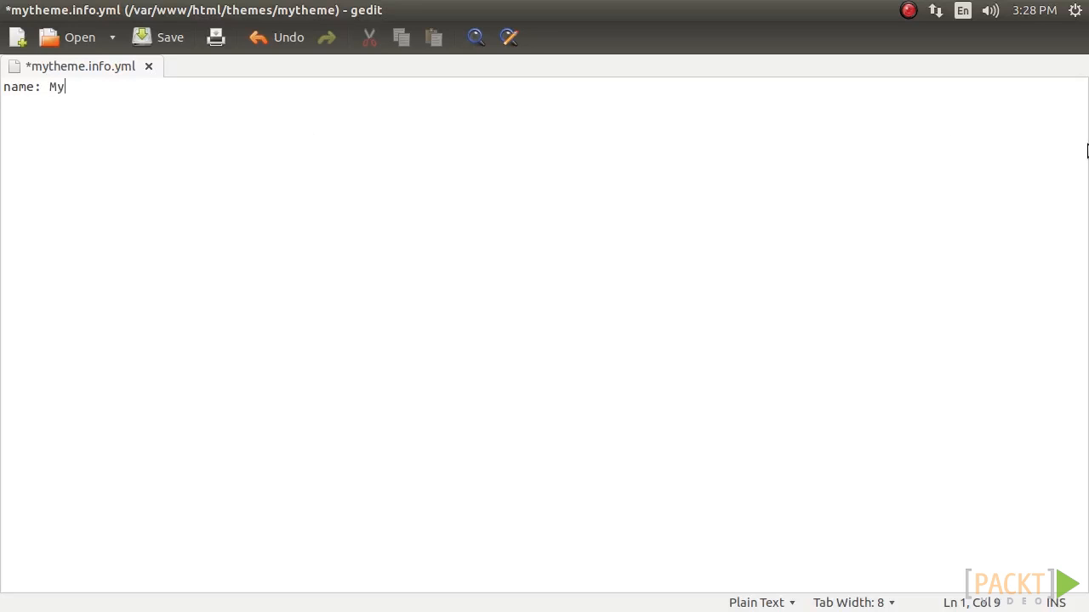
type("Theme")
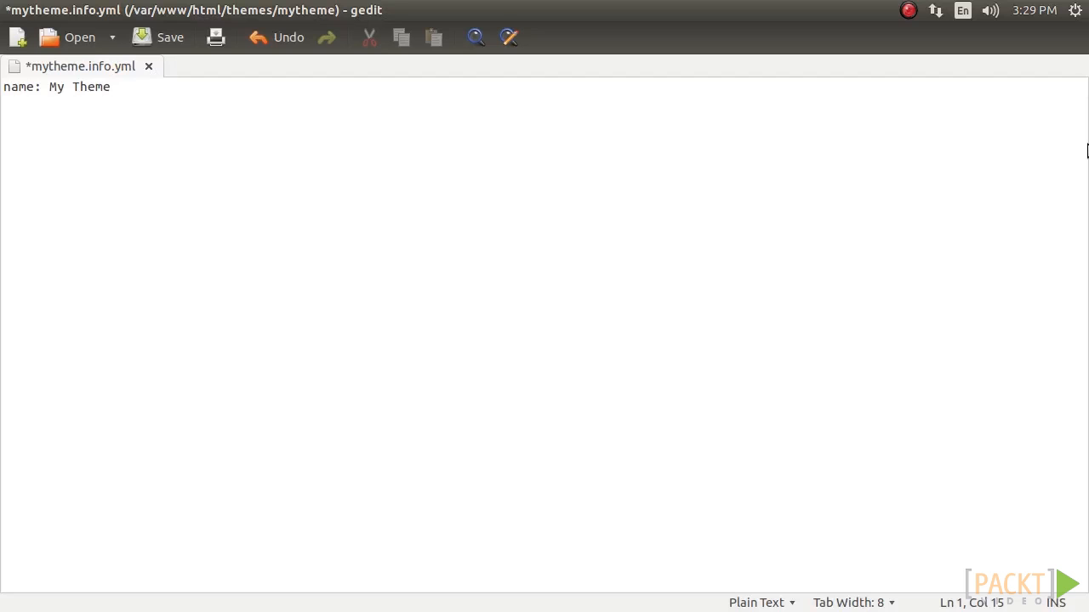
type("descript")
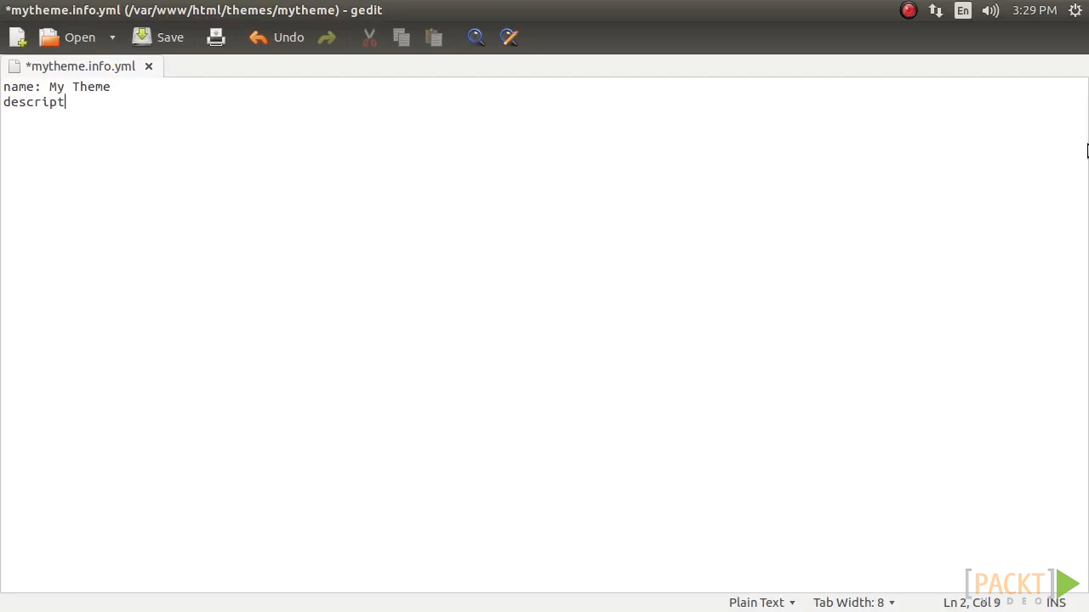
type("ion: My")
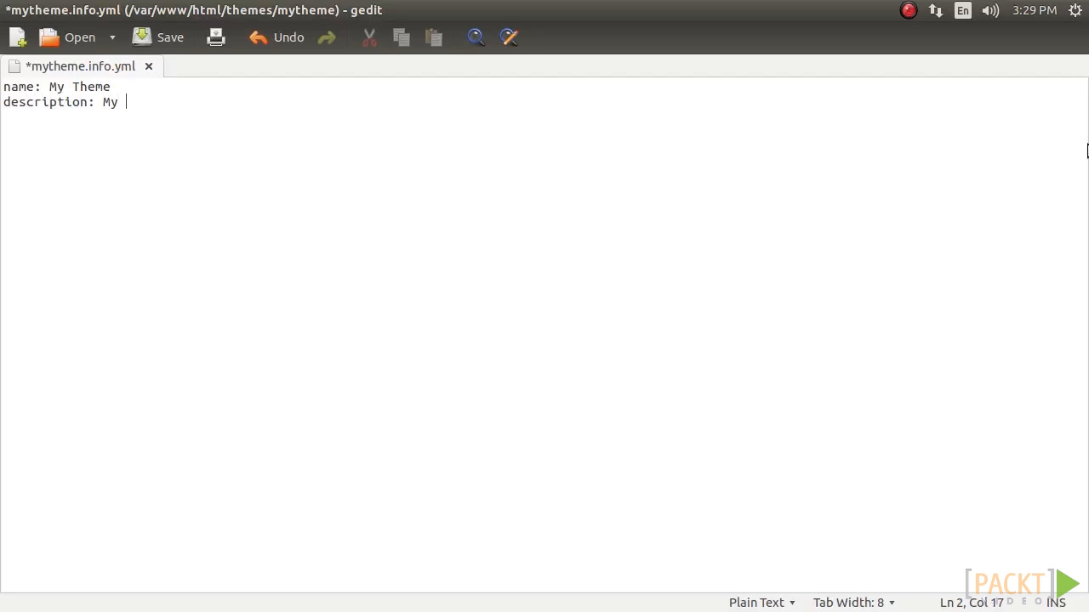
type("custom theme")
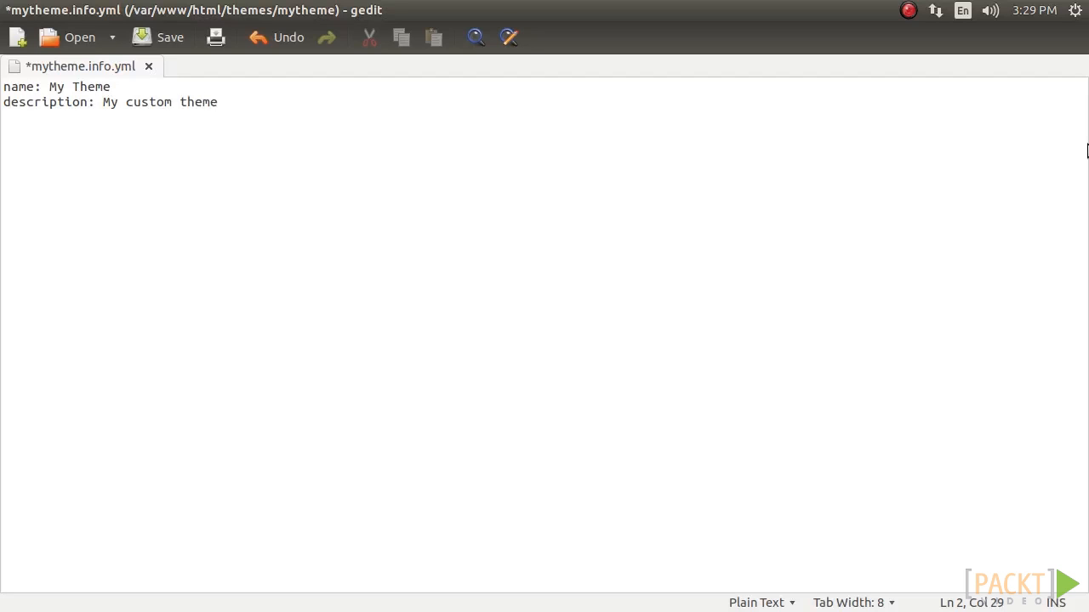
type("type: theme")
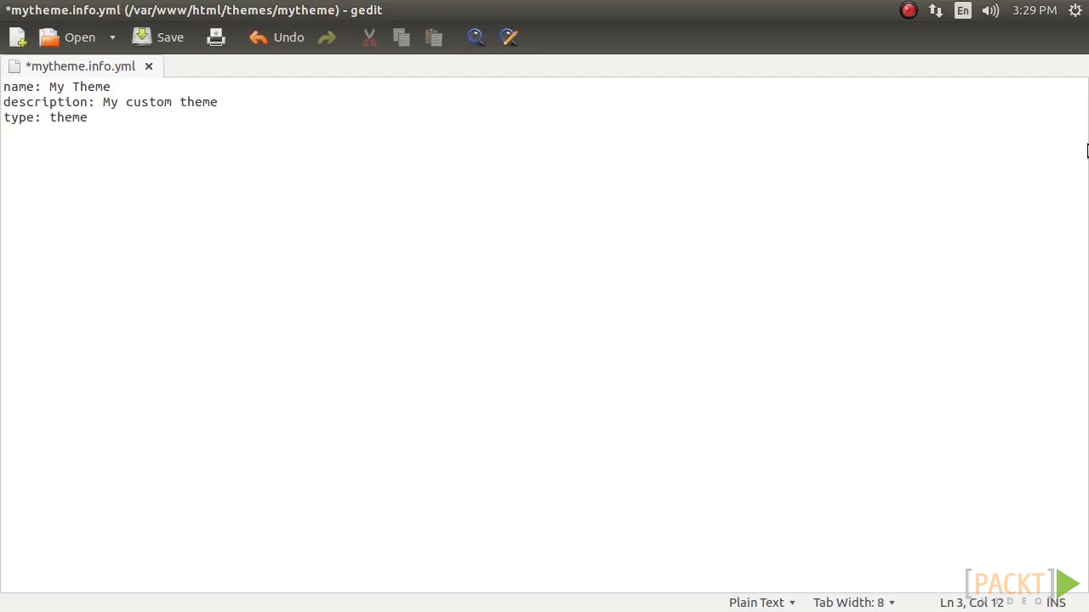
type("core:")
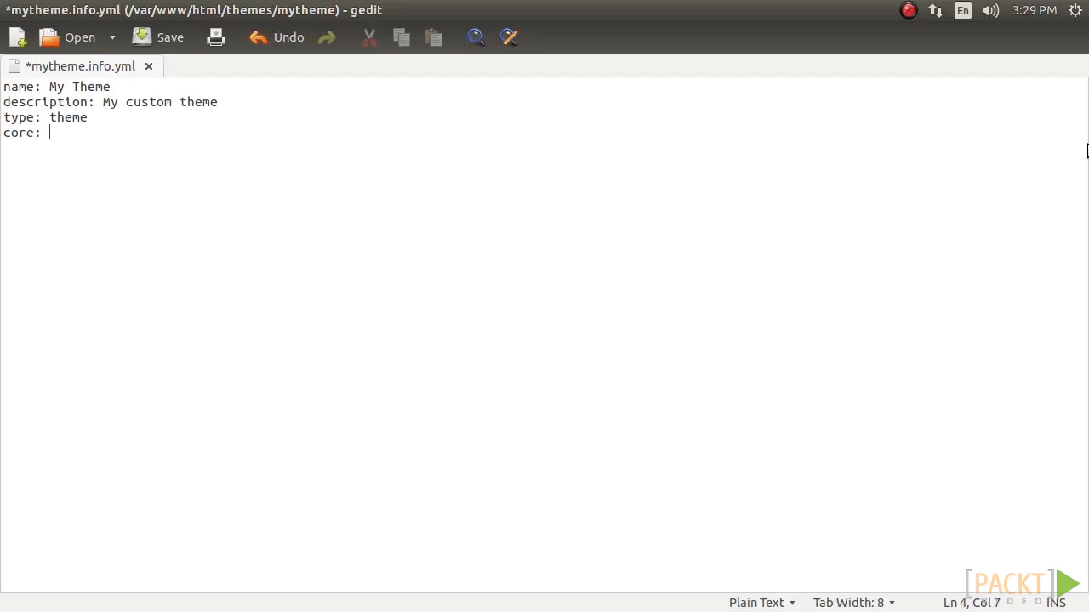
type("8.x")
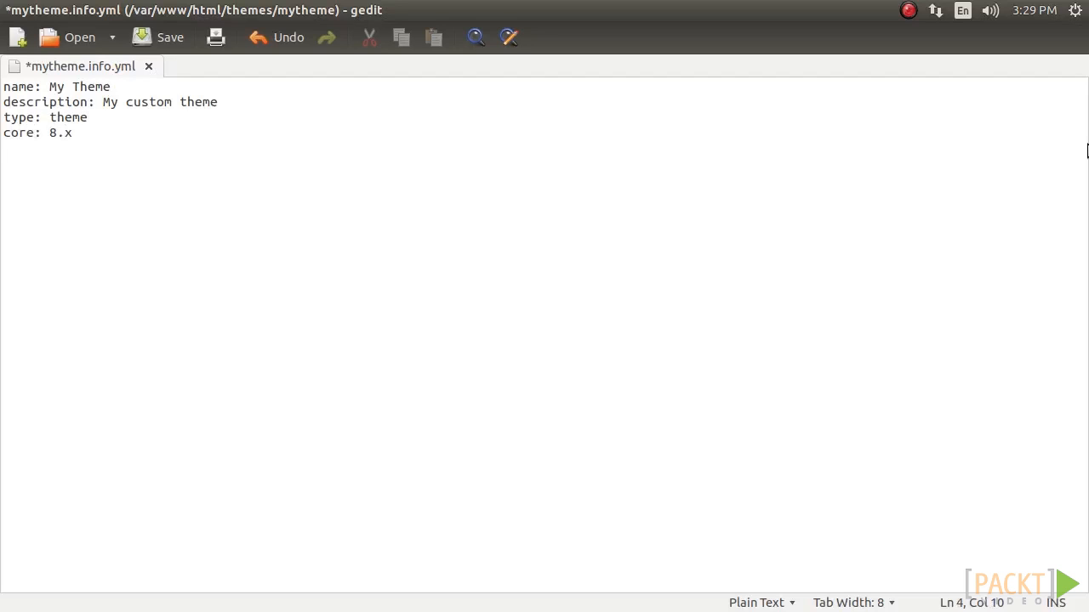
Add base theme classy and the regions block, then return to the Drupal site in Firefox
type("bas")
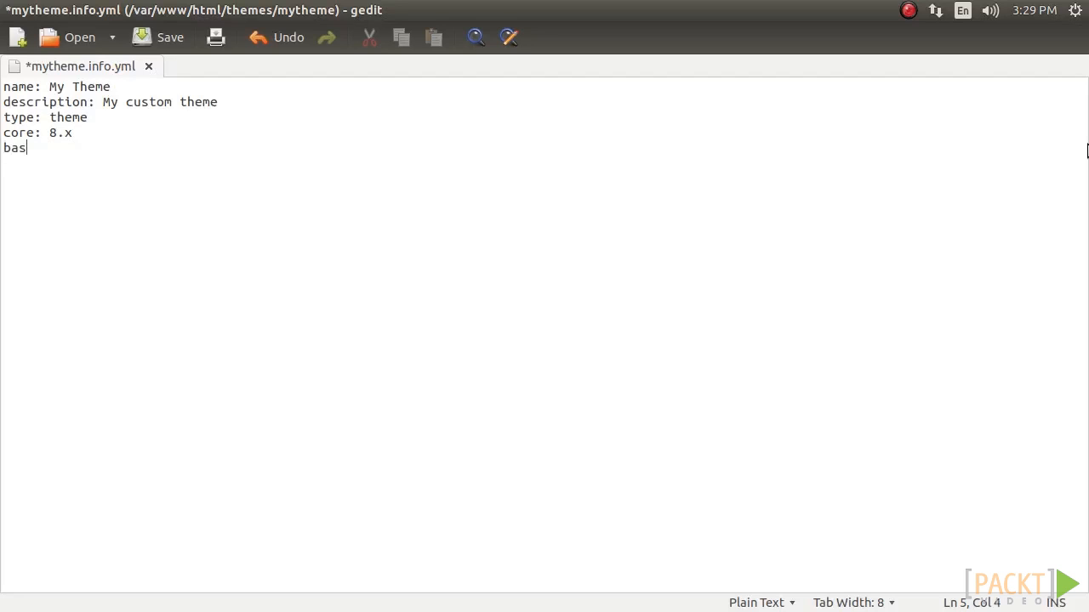
type("e theme")
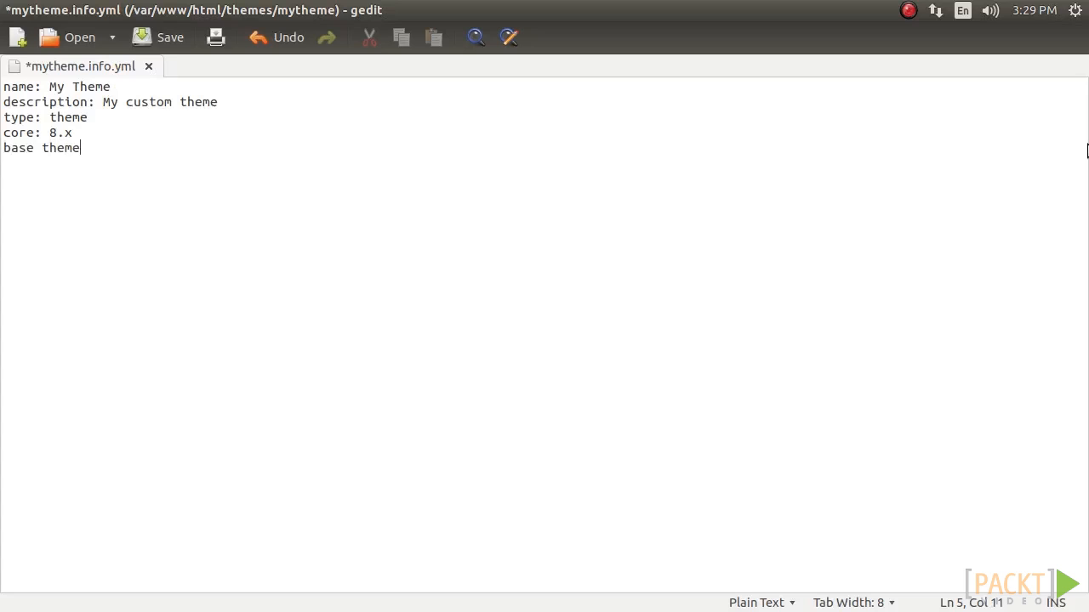
type(": c")
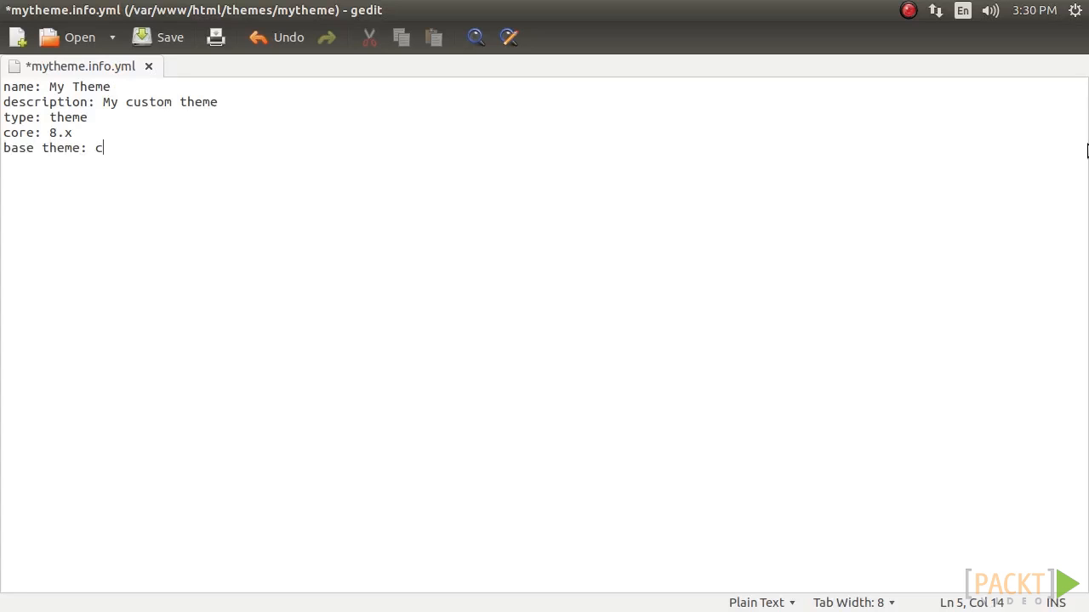
type("lassy")
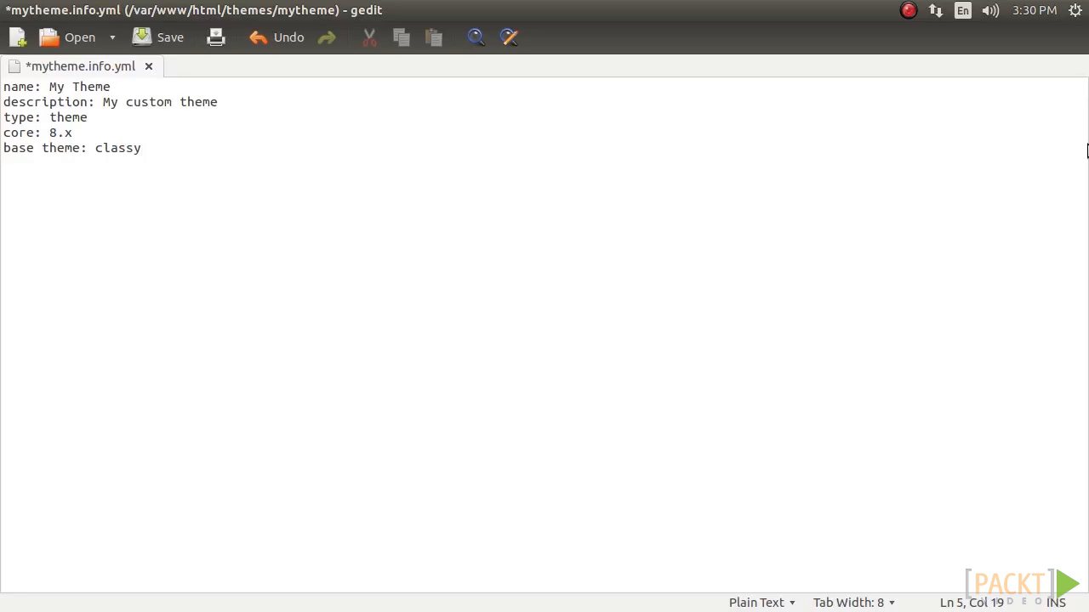
type("regions:")
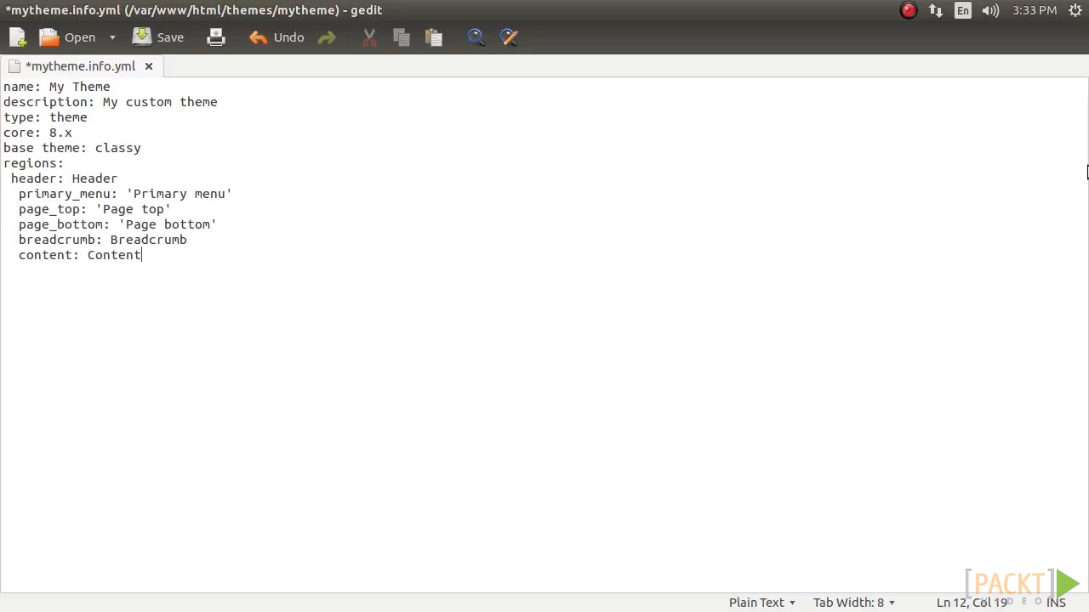
left_click(13, 209)
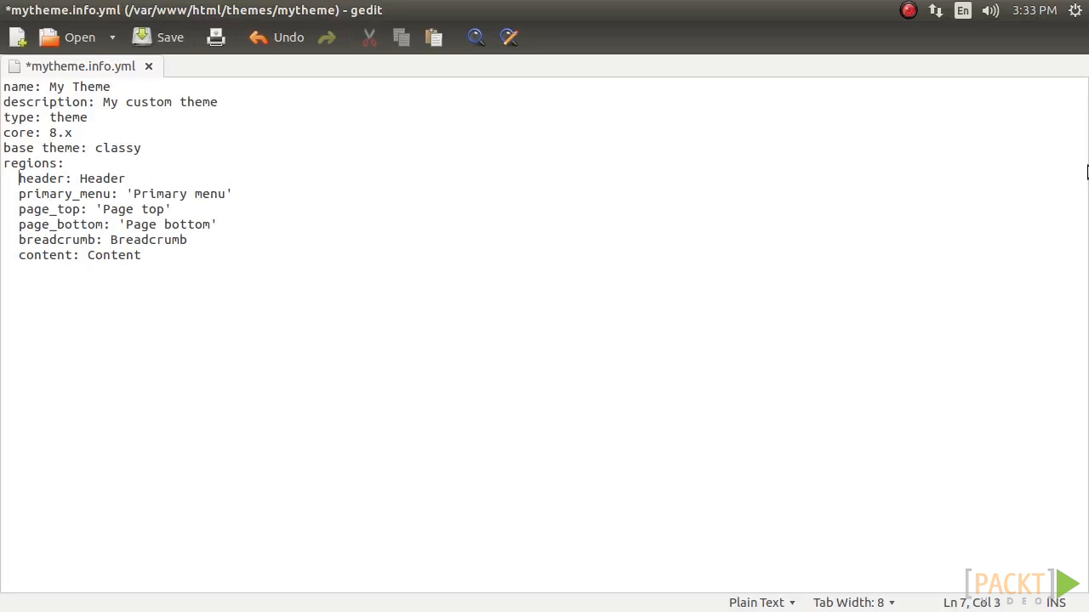
left_click(170, 37)
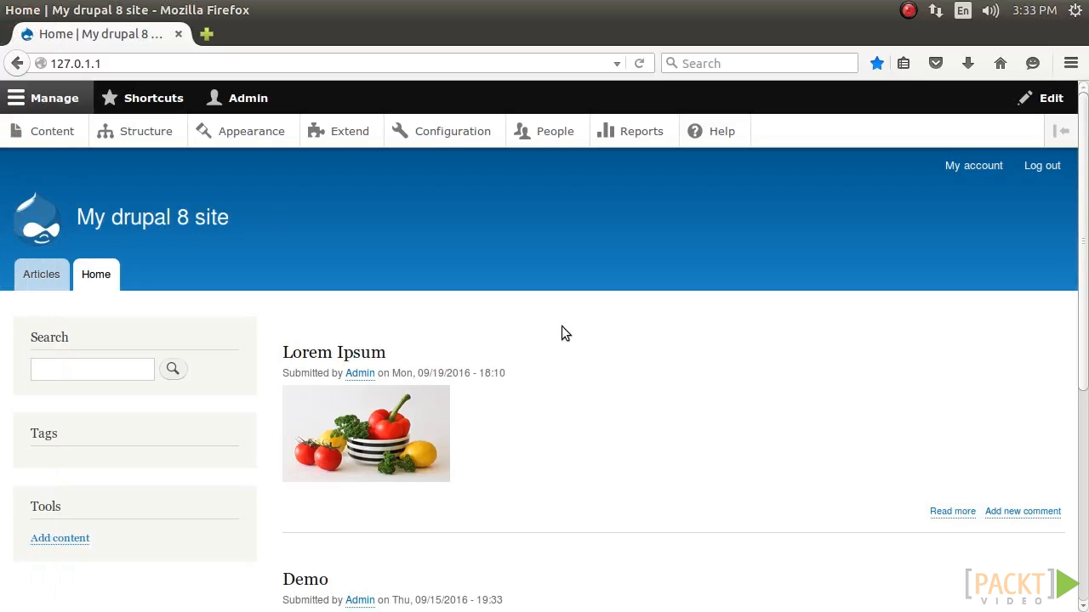
On admin/appearance, set My Theme as default and highlight the confirmation message
left_click(252, 131)
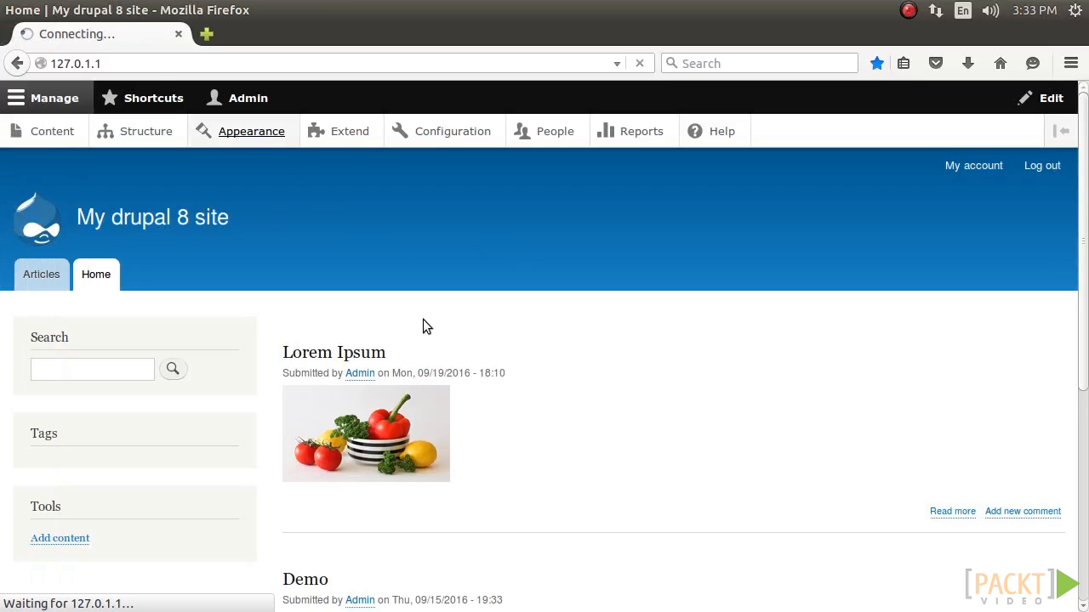
left_click(252, 131)
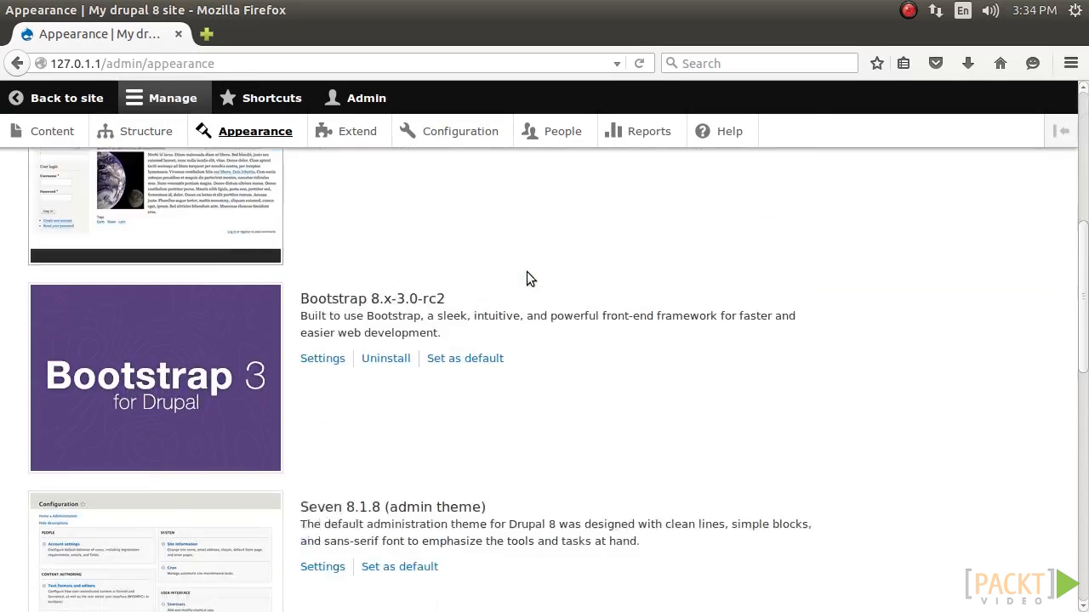
scroll("down", 3)
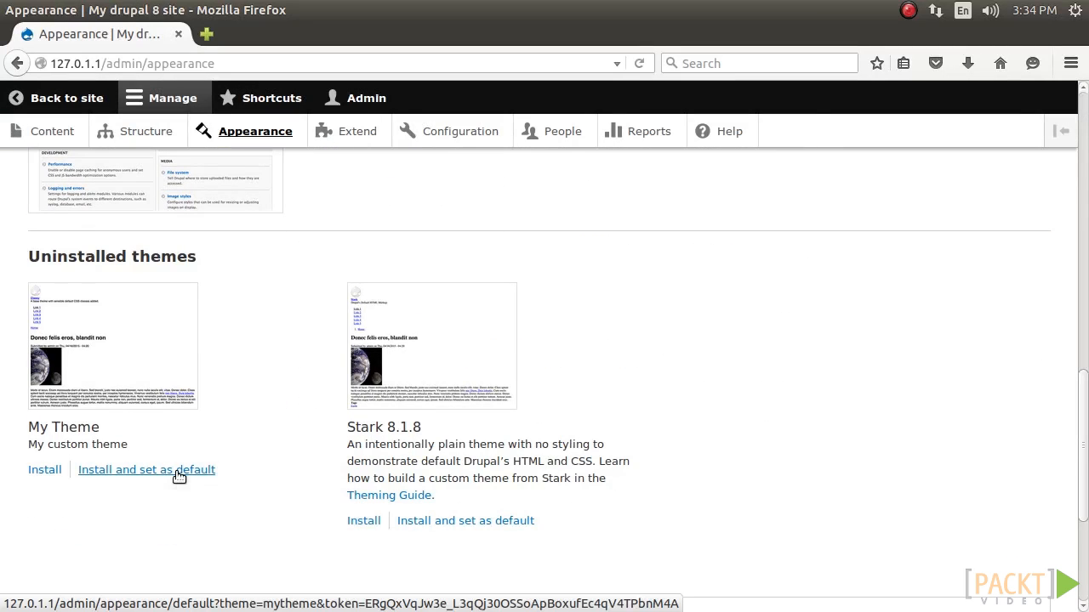
left_click(146, 469)
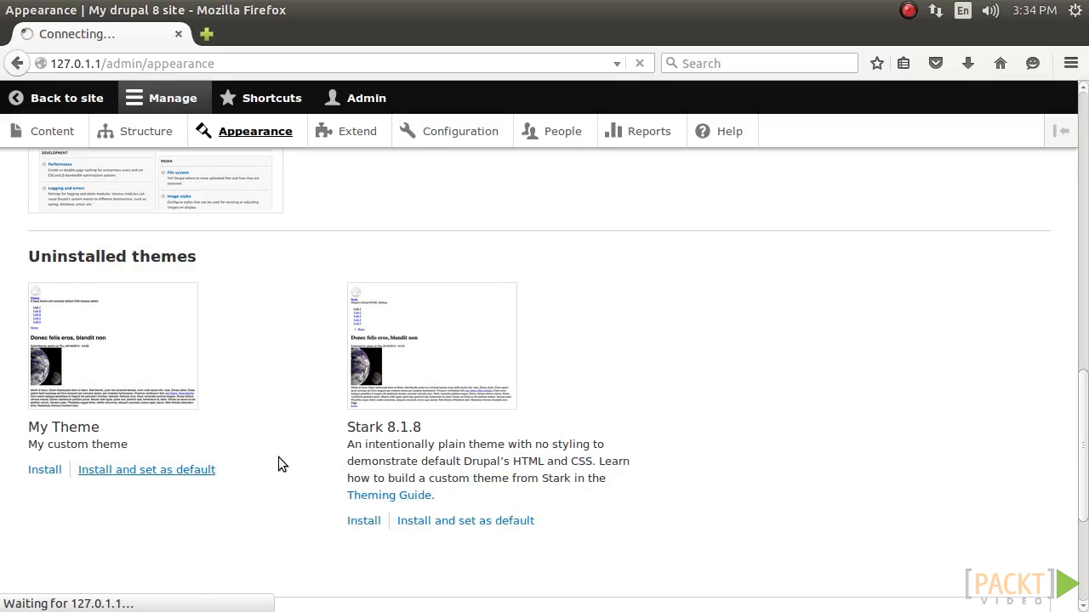
left_click(146, 469)
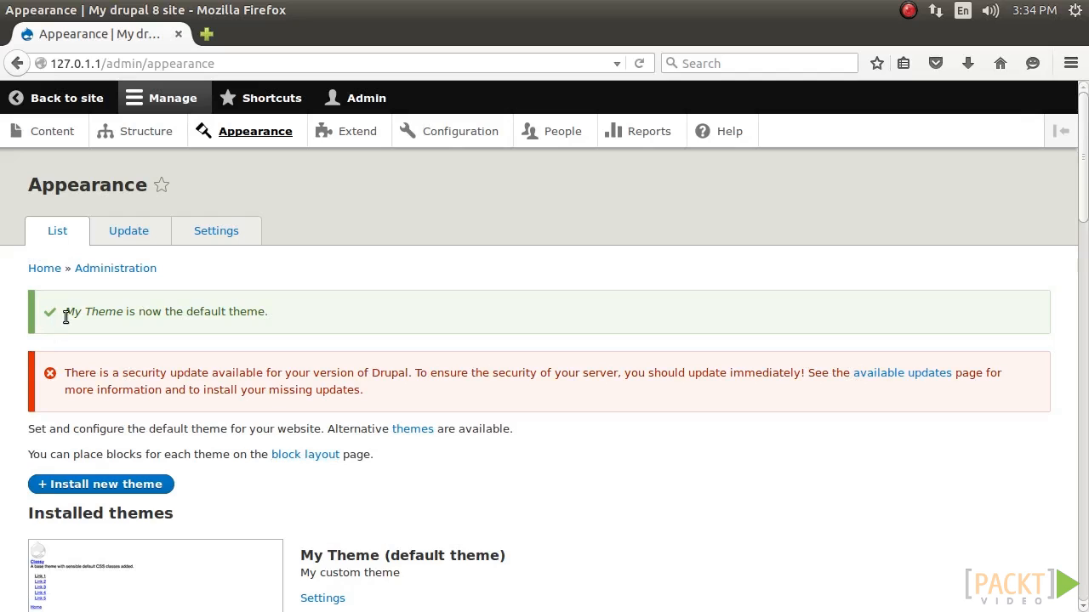
left_click_drag(67, 311, 266, 311)
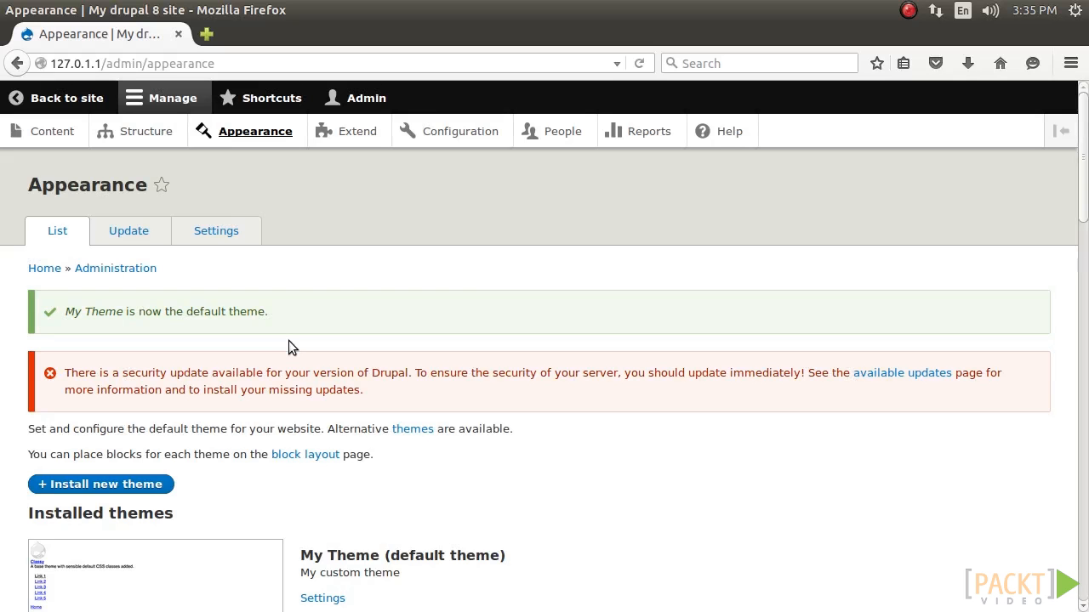
mouse_move(133, 211)
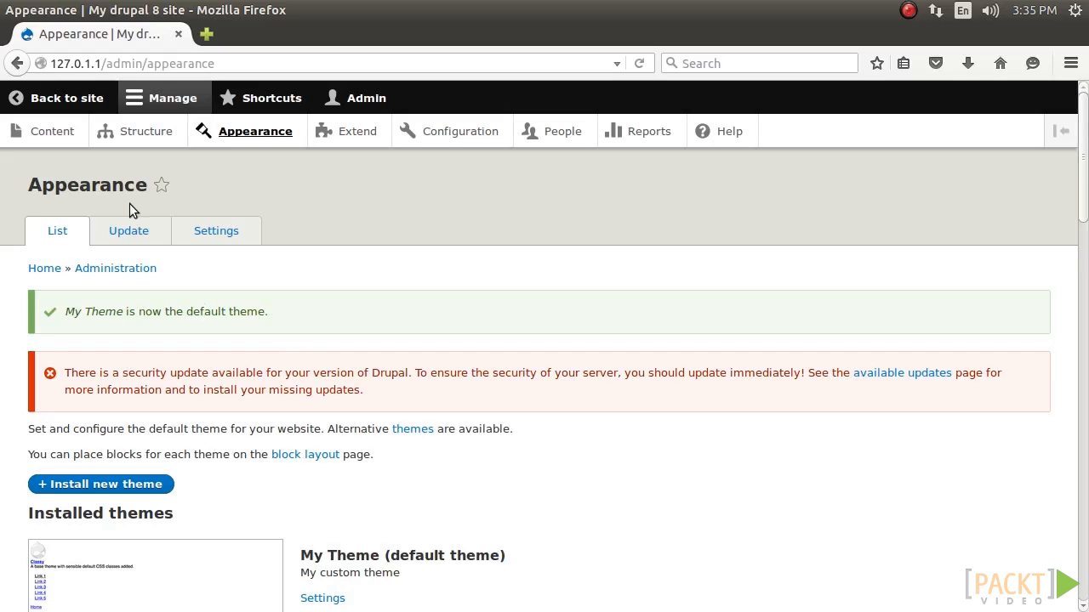
mouse_move(356, 405)
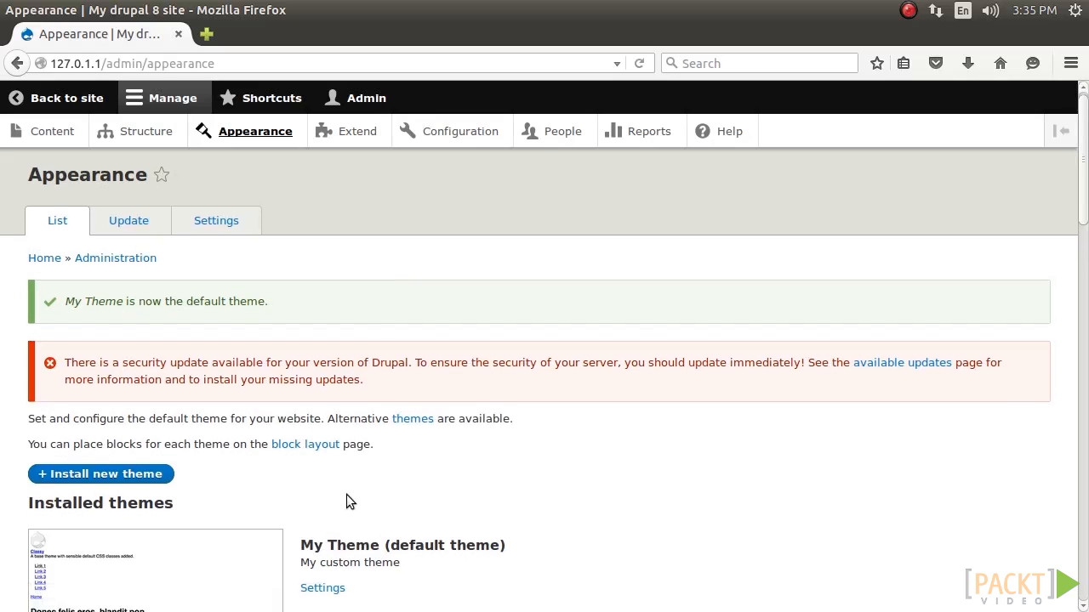
Review the Installed themes list with My Theme and Bartik, then leave an empty new tab
scroll("down", 3)
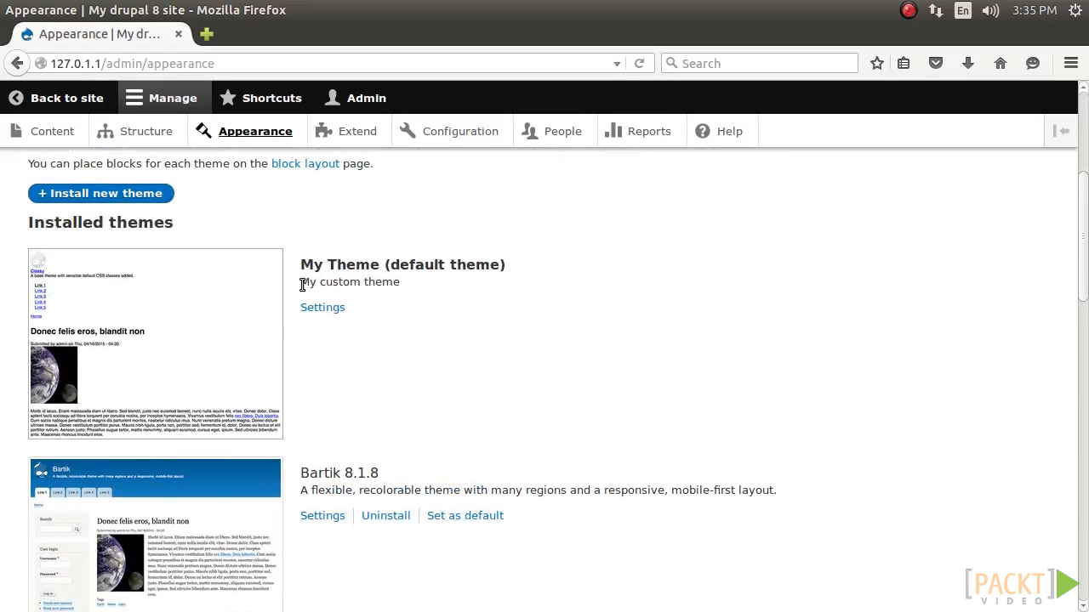
double_click(349, 282)
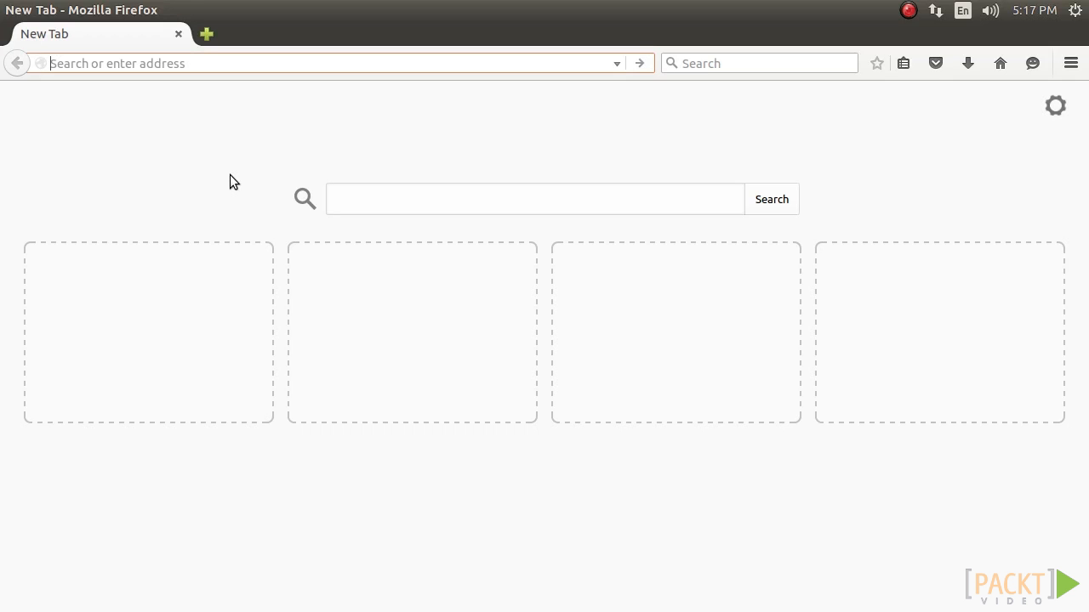
Load drupal.org/node/1507896, the issue on a default logo filename in .info.yml
type("https://www.drupal.org/node/1507896")
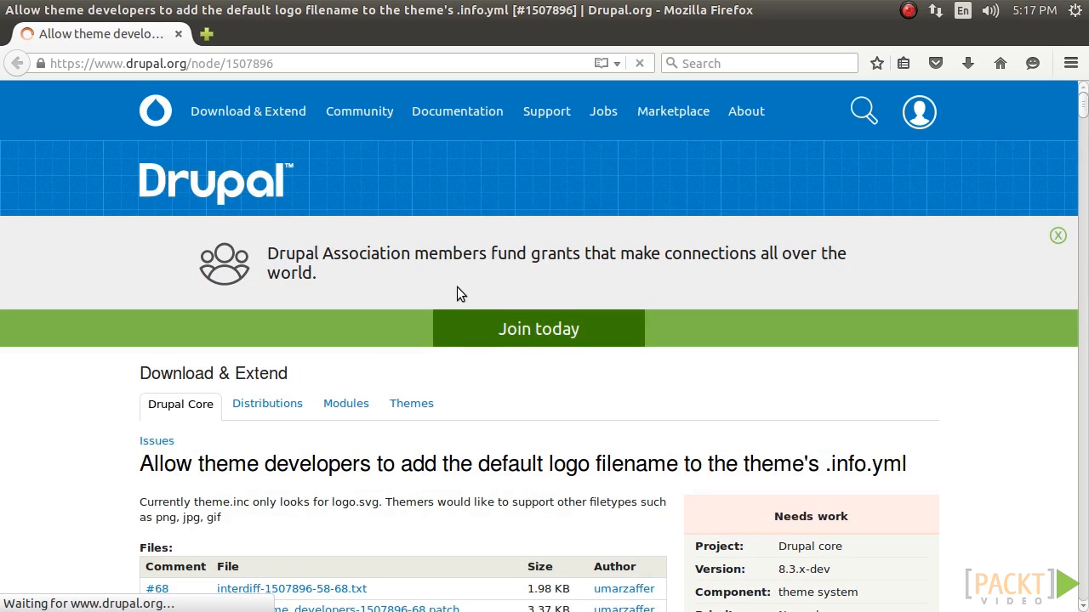
scroll("down", 3)
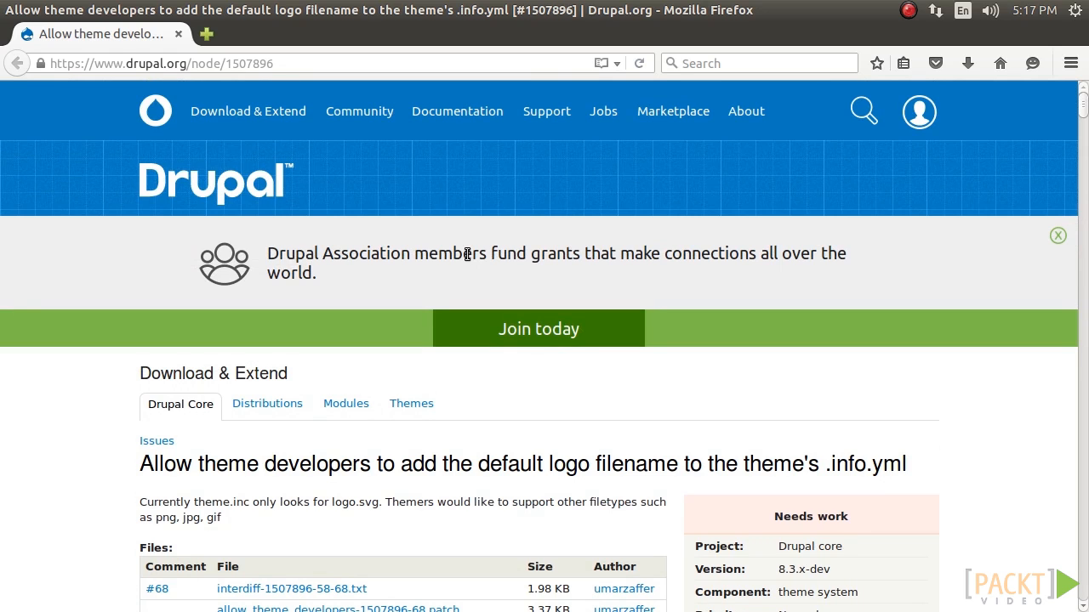
type("https")
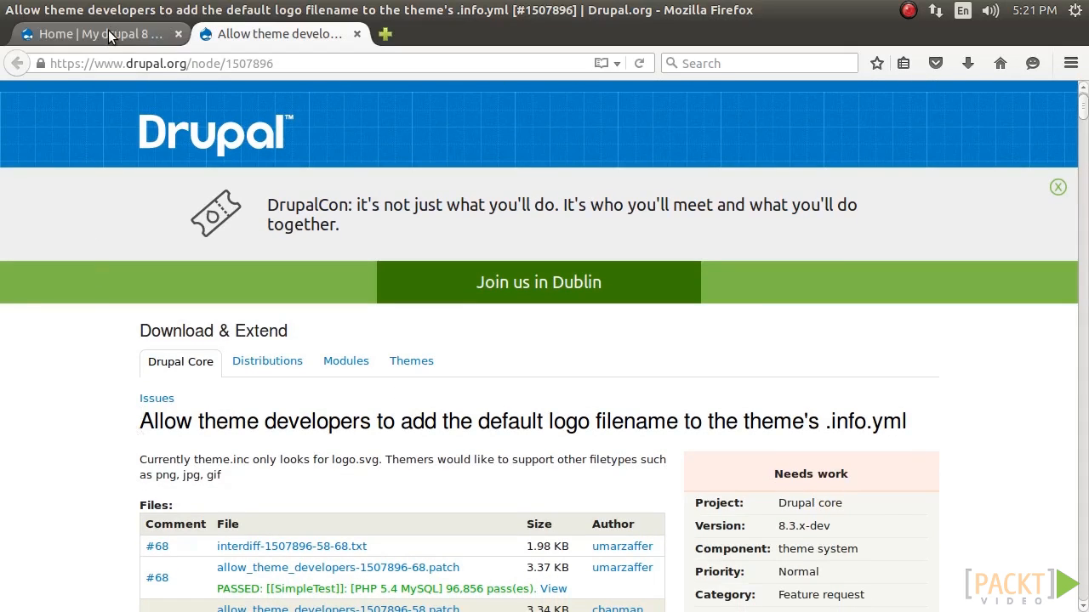
In Appearance > Settings, untick the default logo and shortcut icon, then go Back to site
left_click(99, 34)
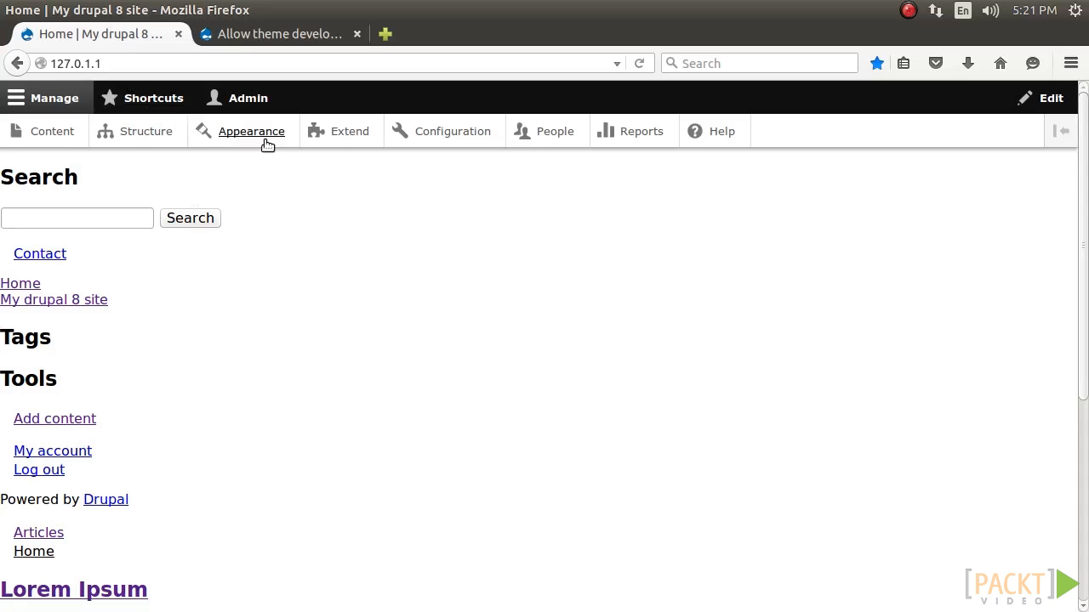
left_click(251, 131)
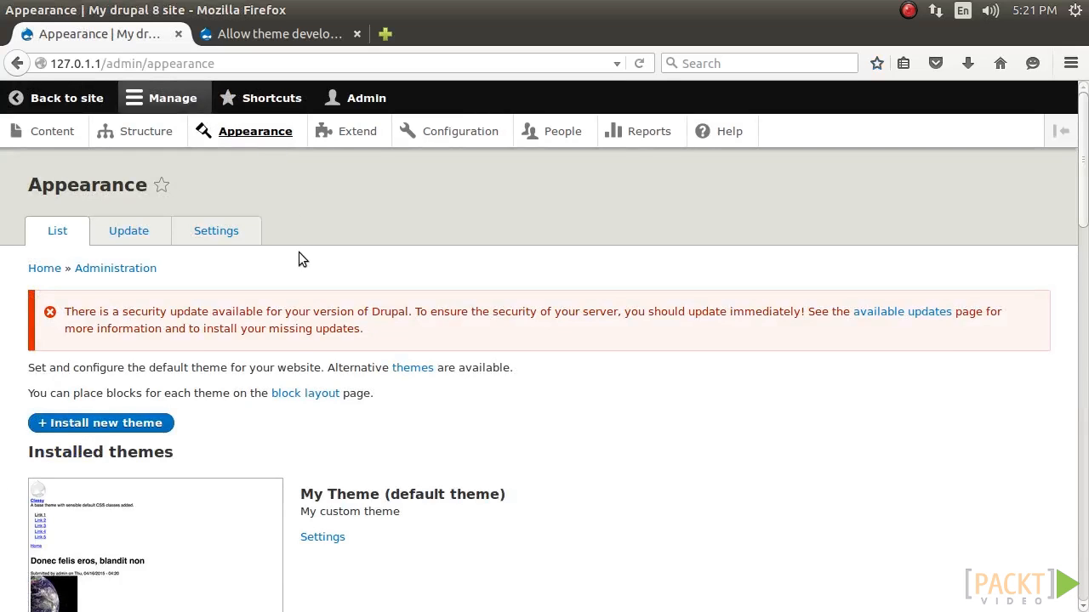
left_click(216, 232)
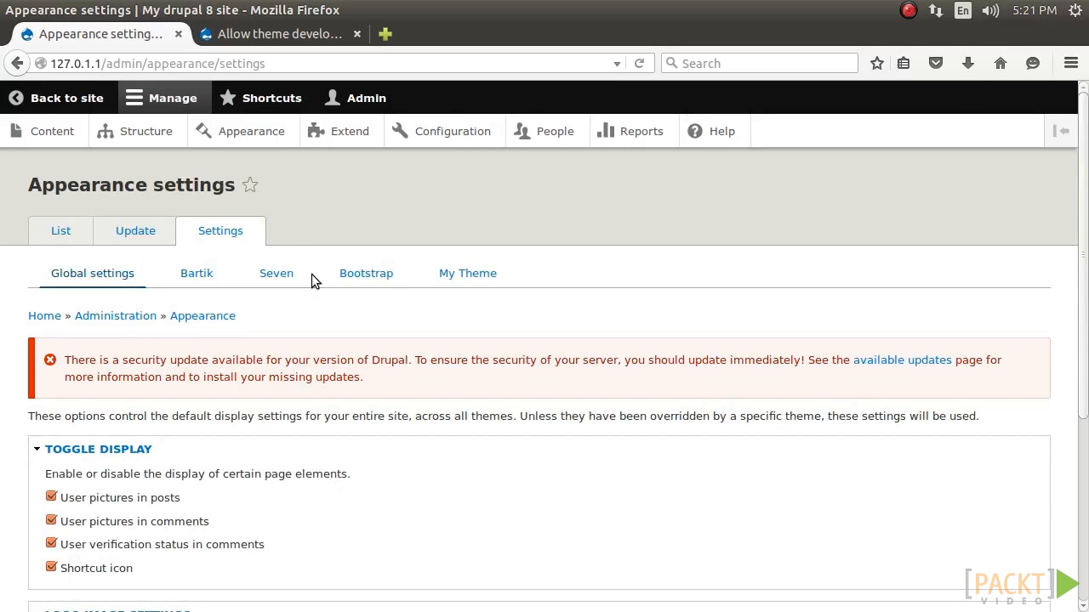
scroll("down", 3)
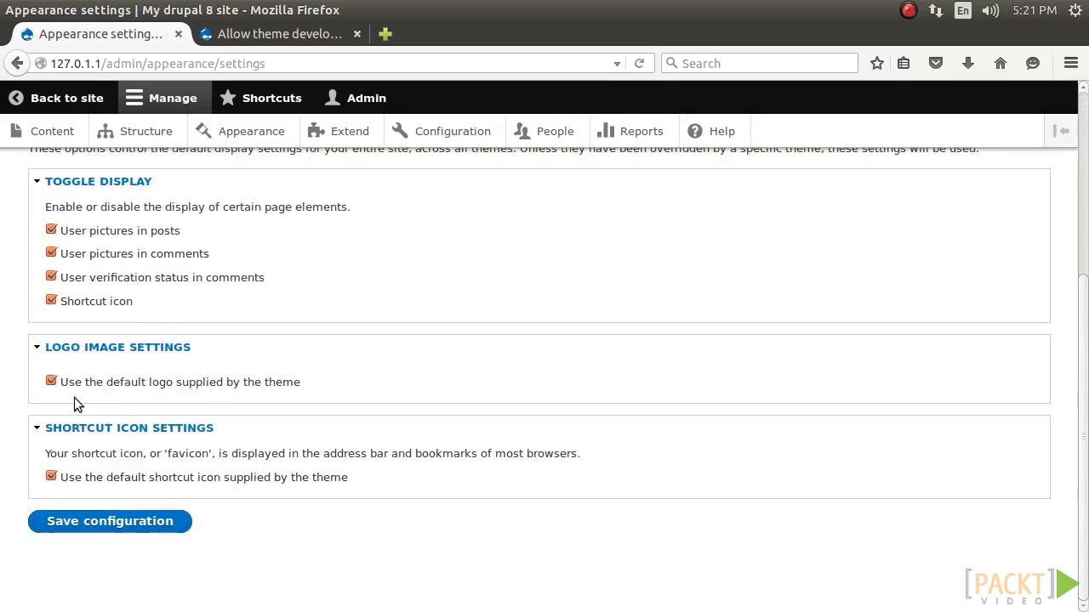
left_click(51, 381)
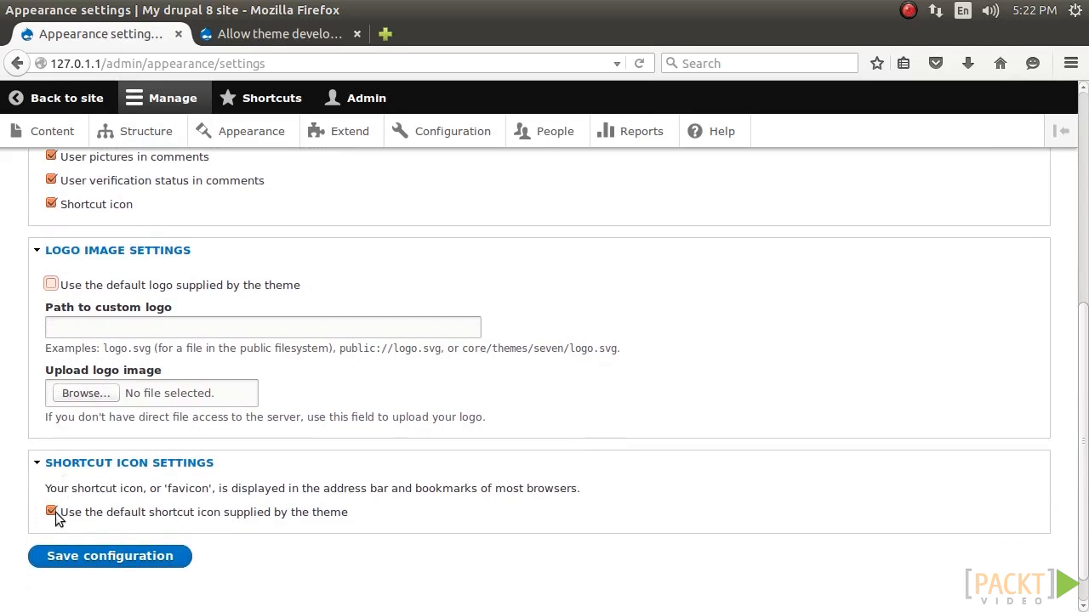
left_click(51, 511)
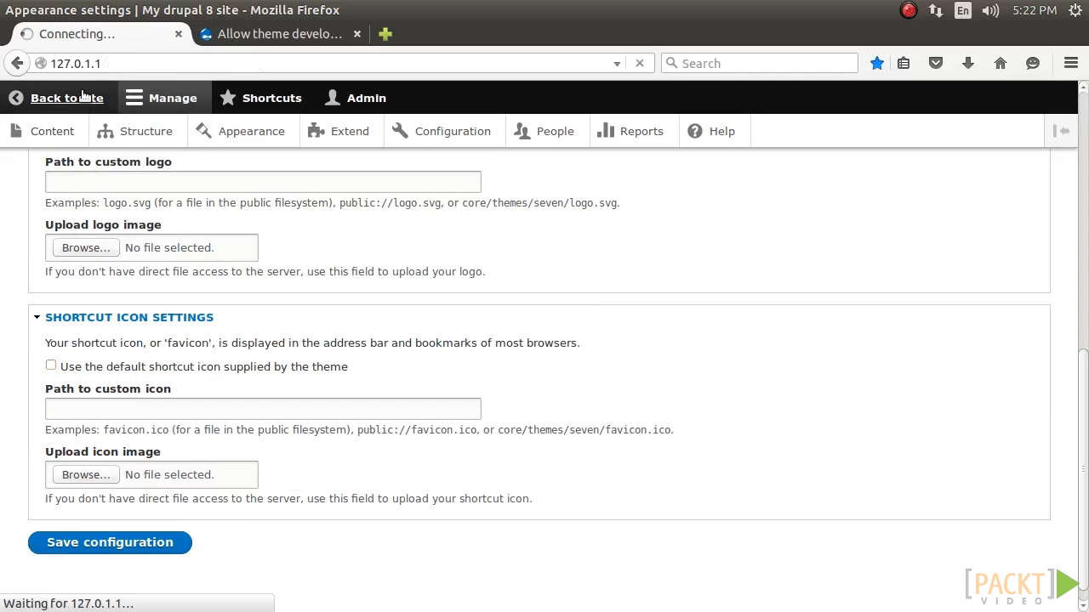
left_click(66, 97)
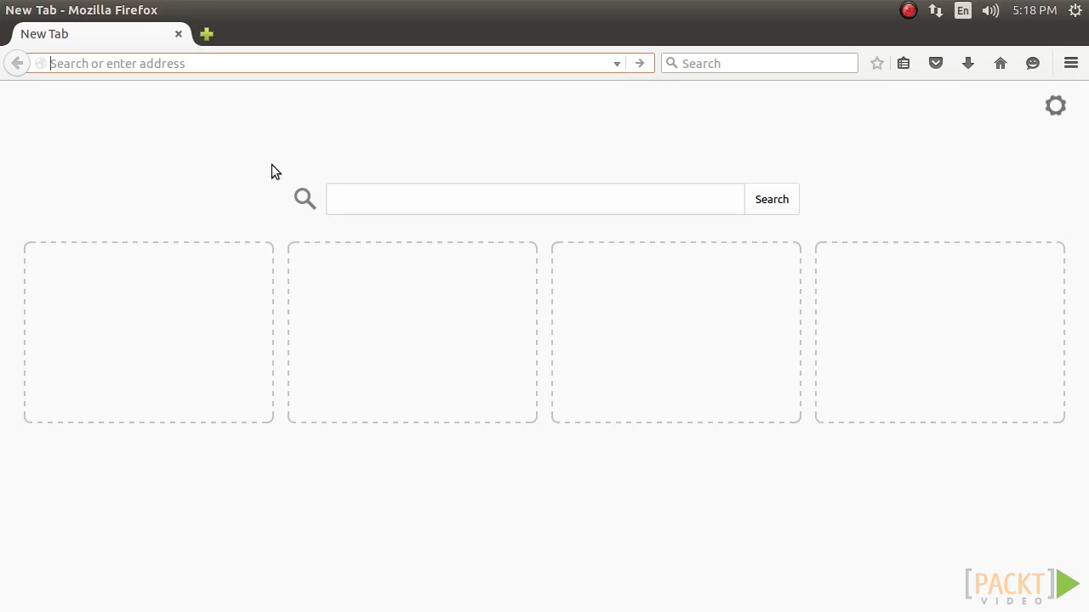
Load drupal.org/node/2349827 and follow Theming Drupal 8 links to the Classy and sub-theme pages
type("https://www.drupal.org/node/2349827")
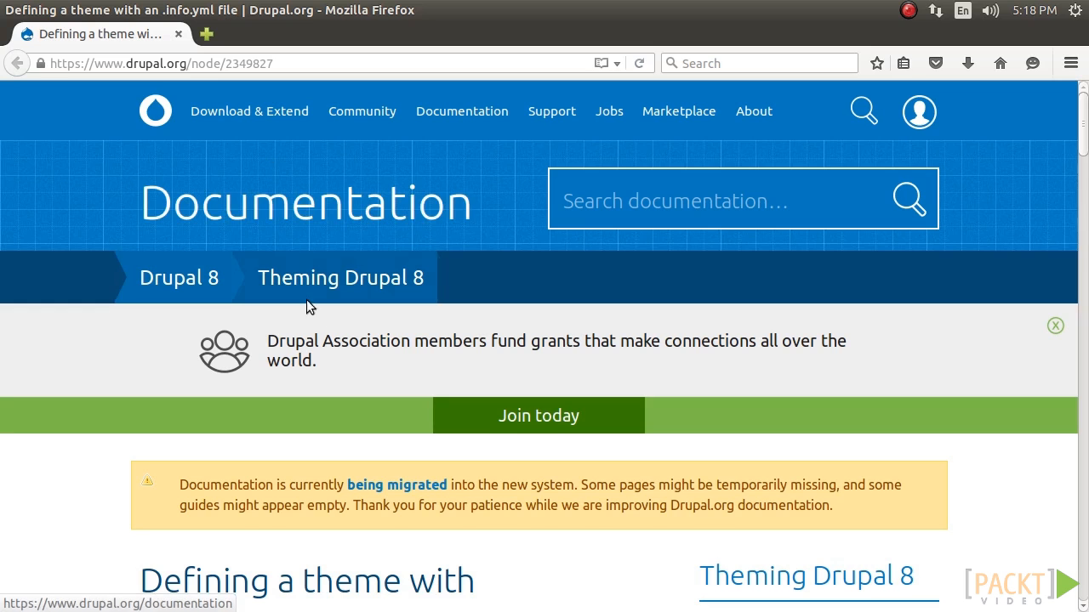
scroll("down", 3)
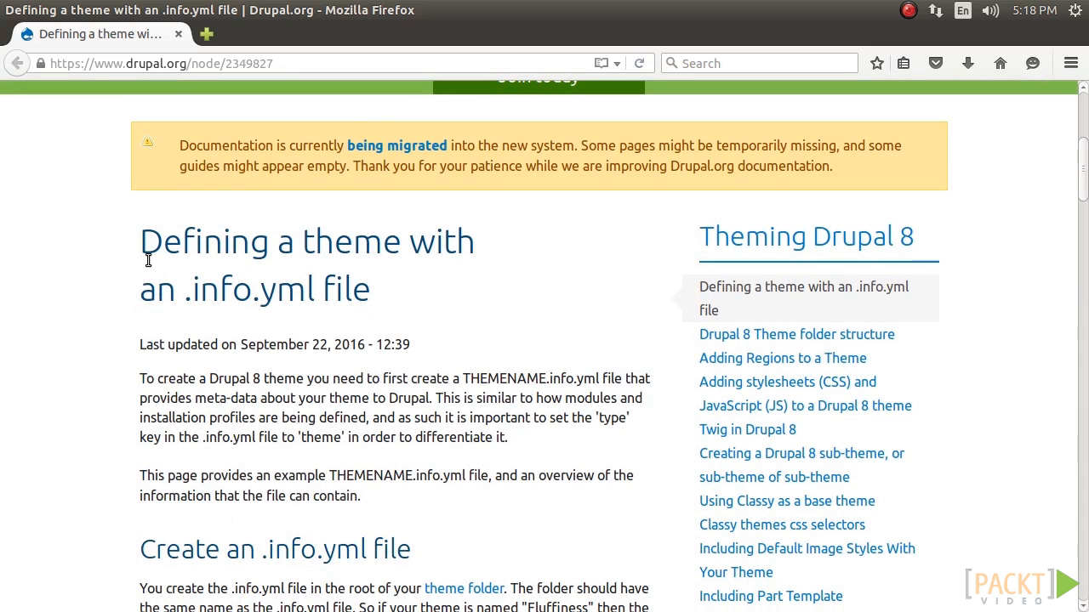
mouse_move(141, 256)
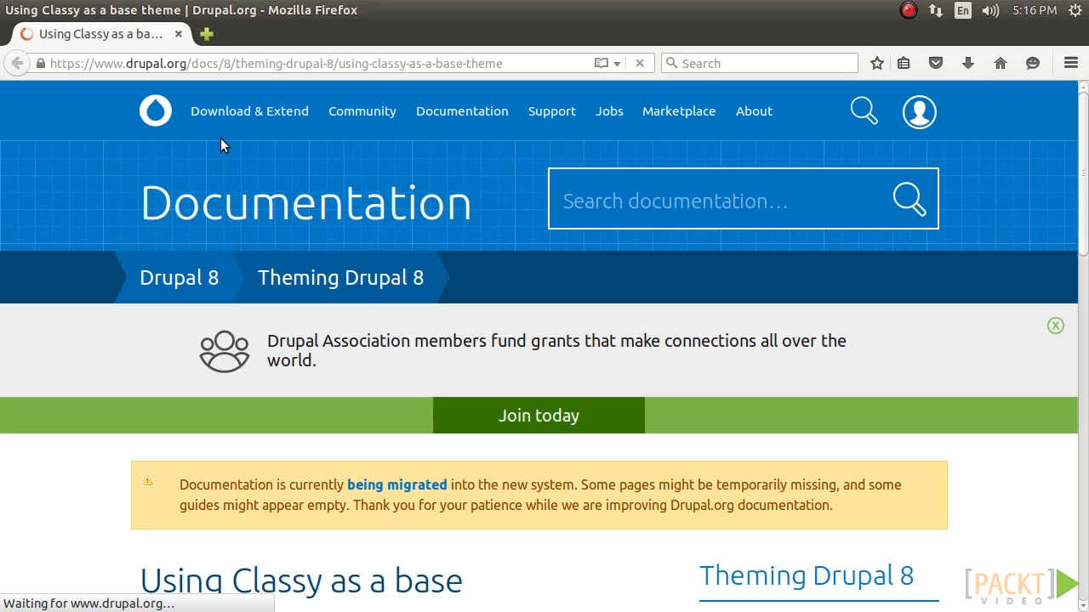
scroll("down", 3)
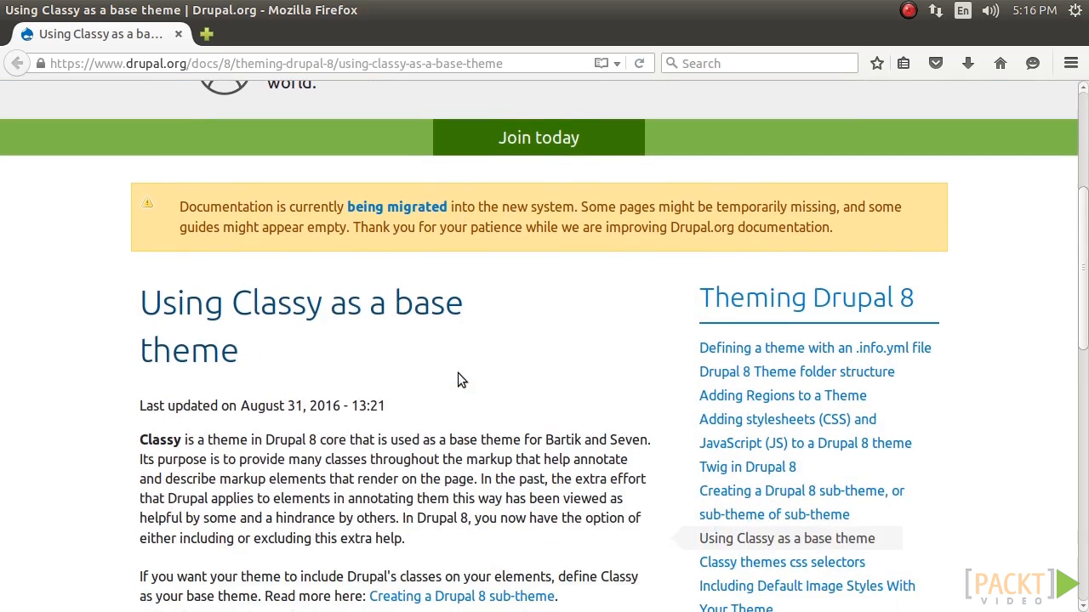
scroll("down", 3)
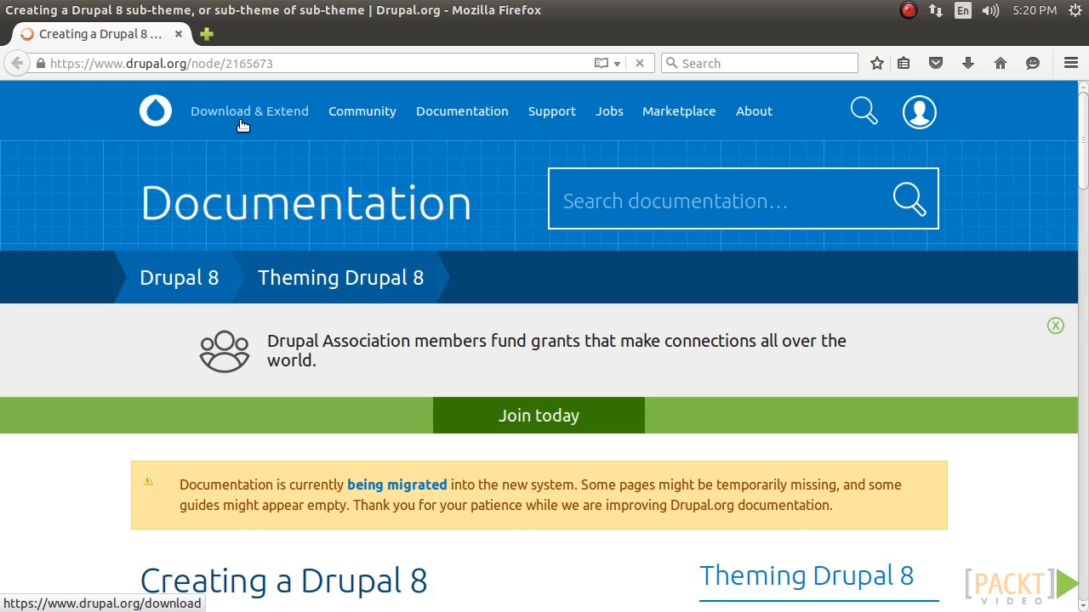
scroll("down", 3)
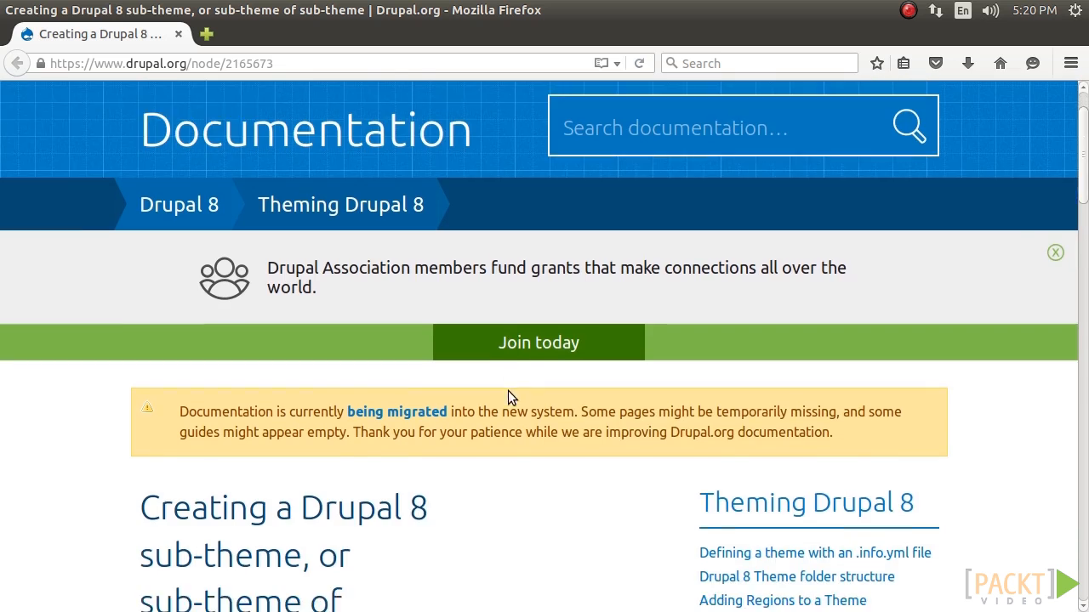
scroll("down", 3)
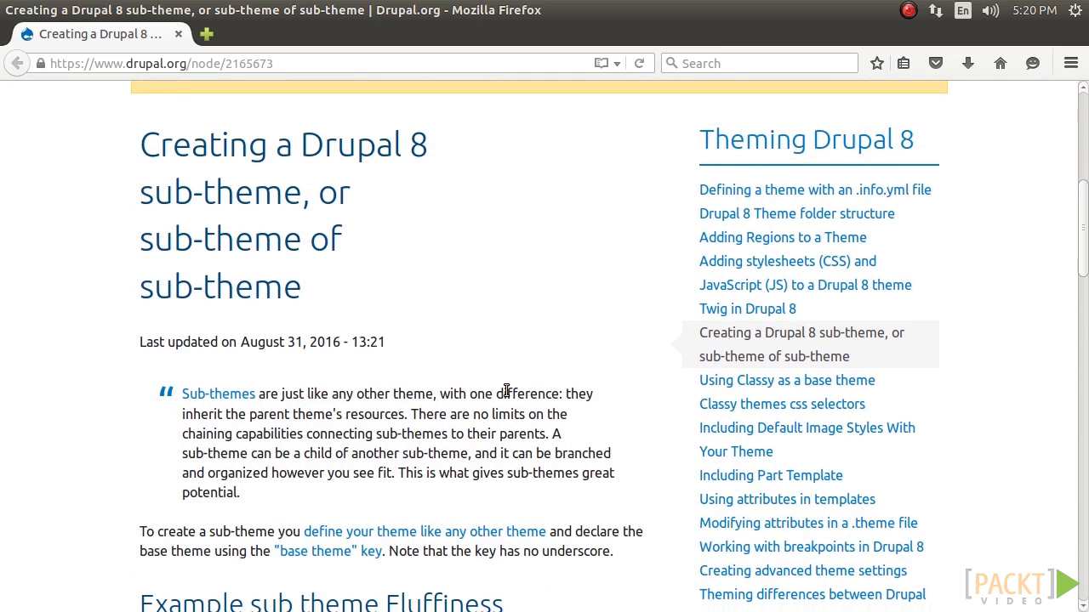
mouse_move(500, 383)
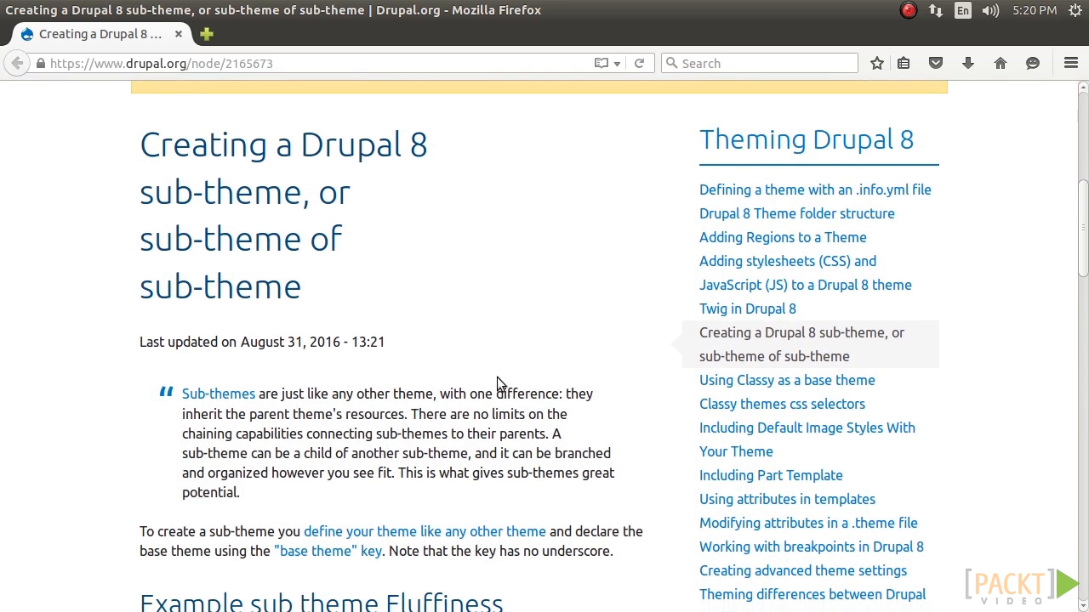
mouse_move(483, 340)
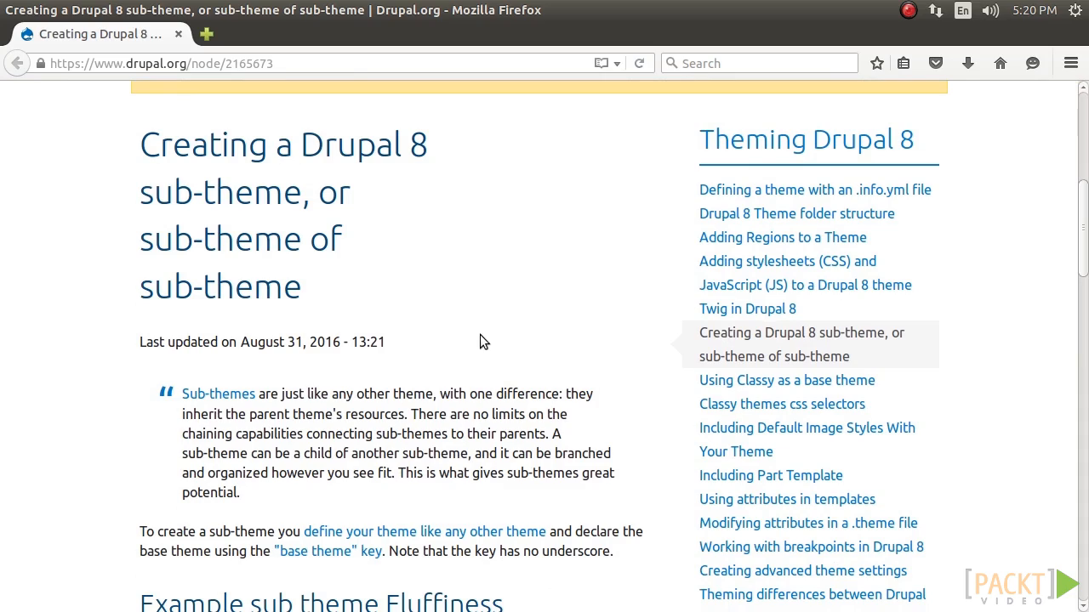